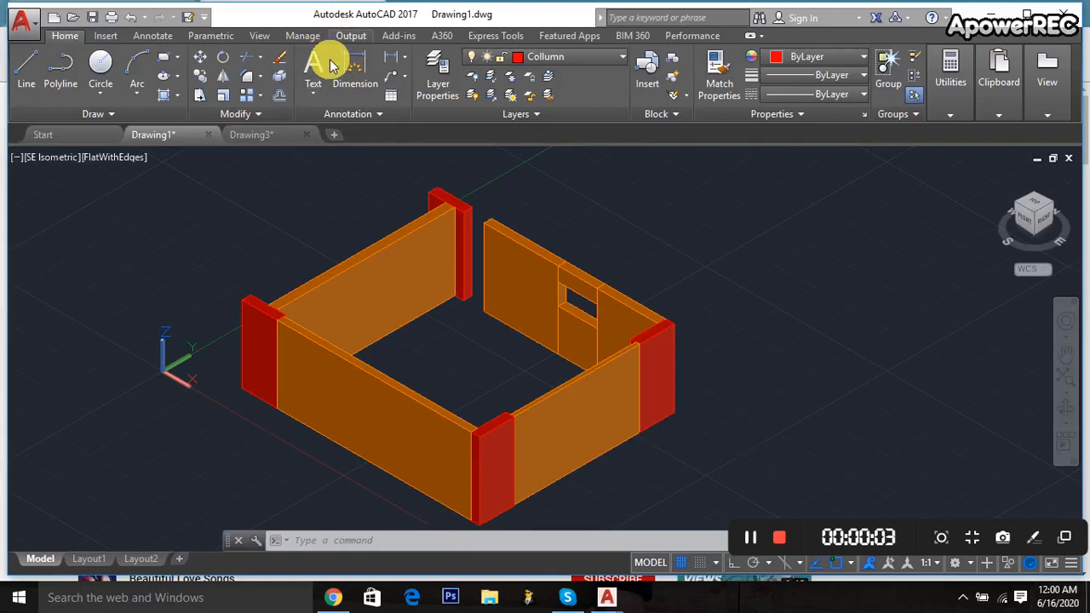
mouse_move(256, 134)
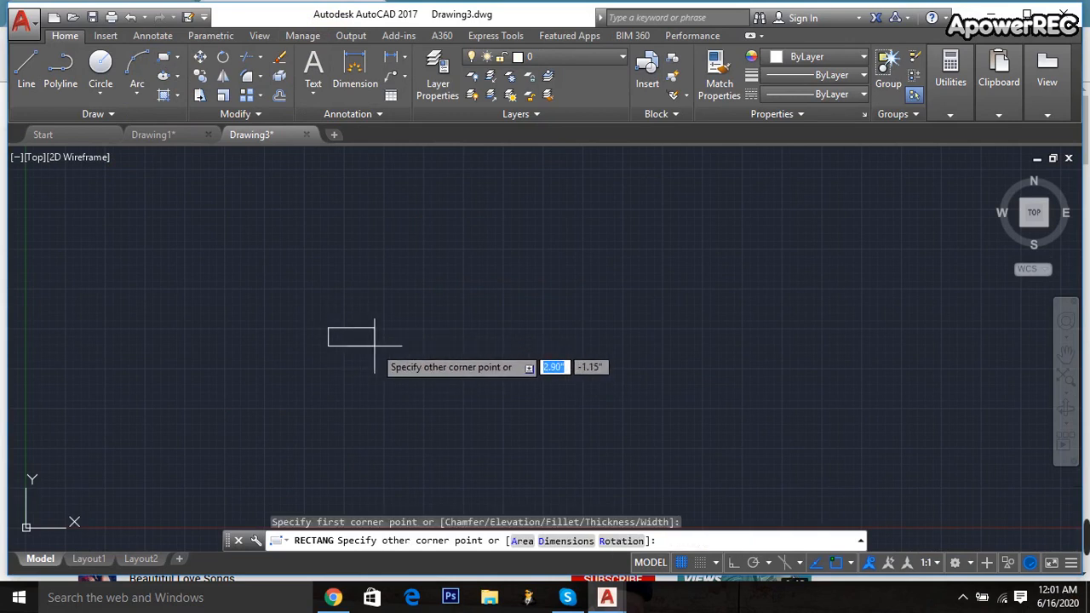
Draw the first wall rectangle 60 long by 1 wide.
type("60")
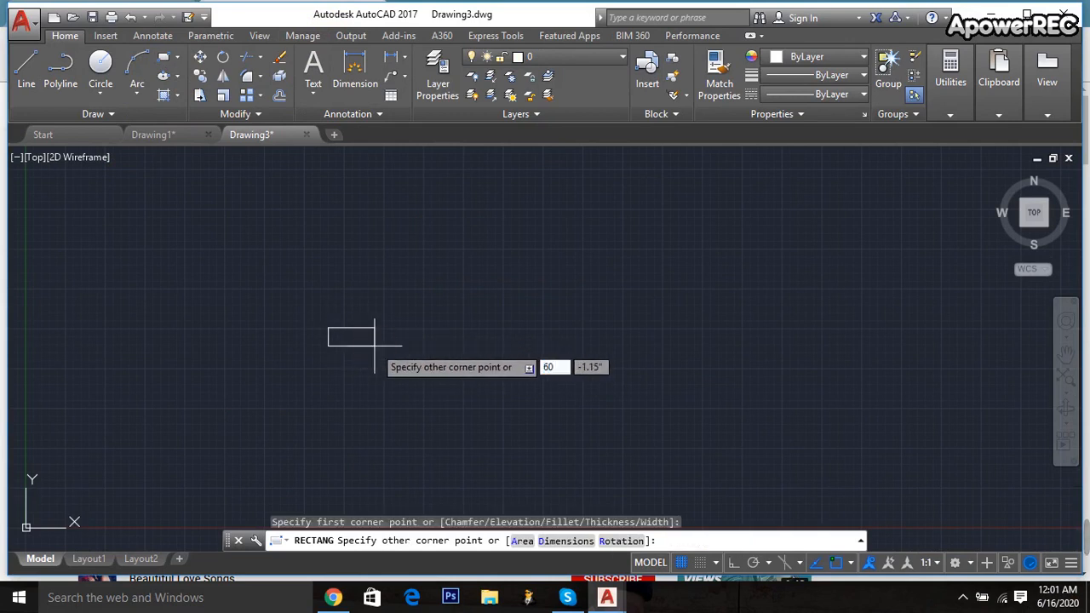
type("1")
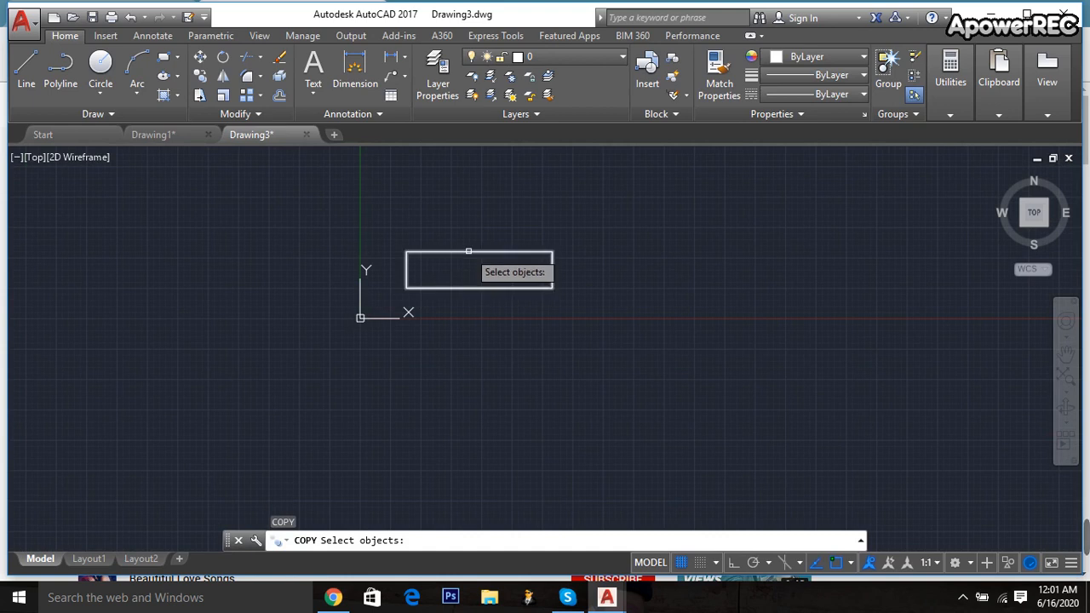
Copy the wall rectangle 322 units up and 335 units to the right.
left_click(477, 270)
type("322")
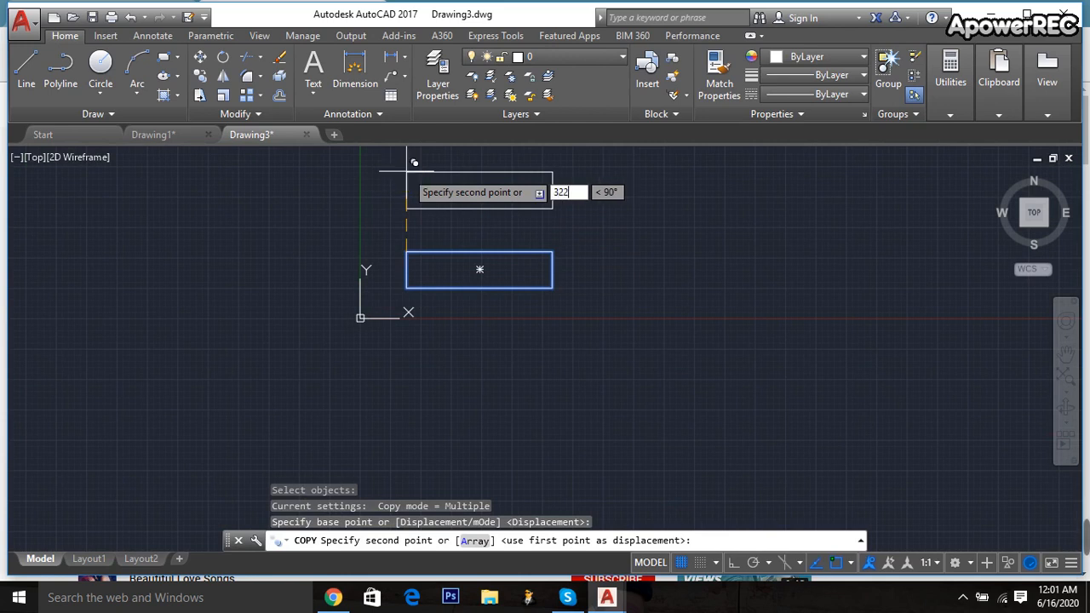
key("Tab")
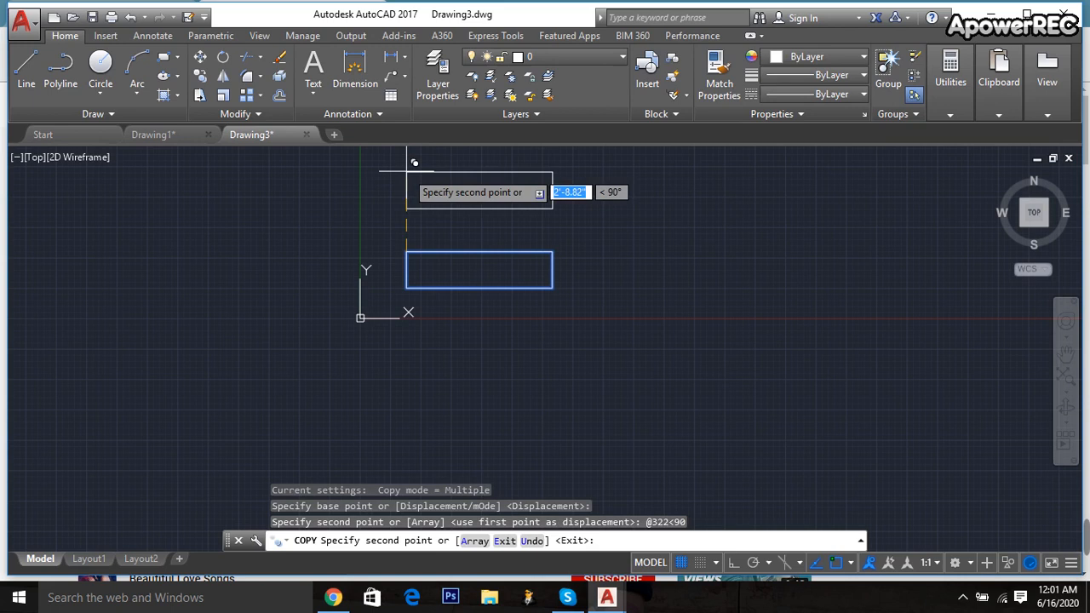
mouse_move(566, 259)
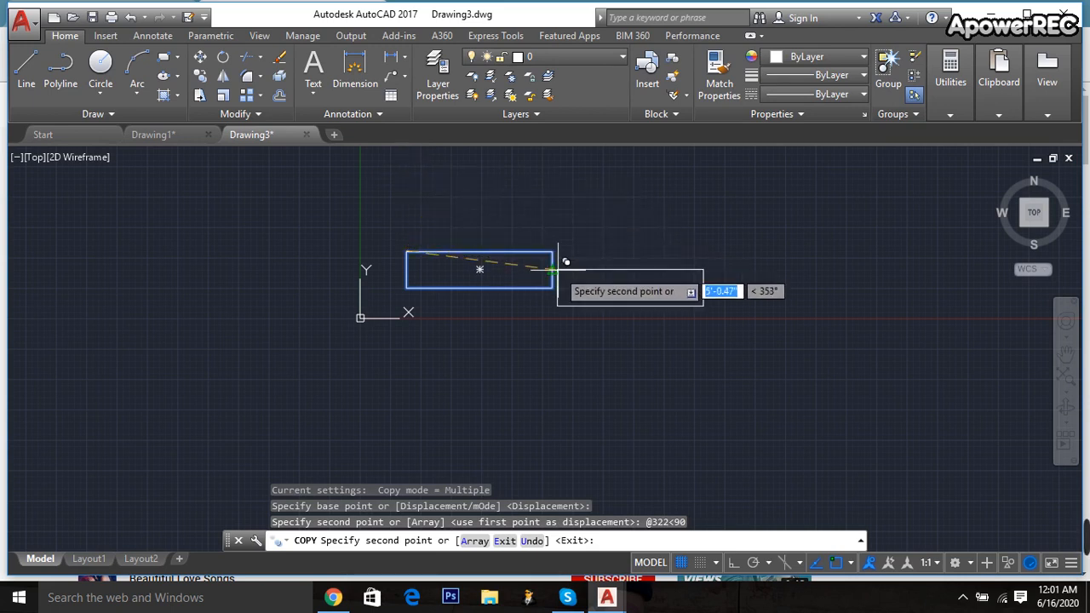
mouse_move(821, 241)
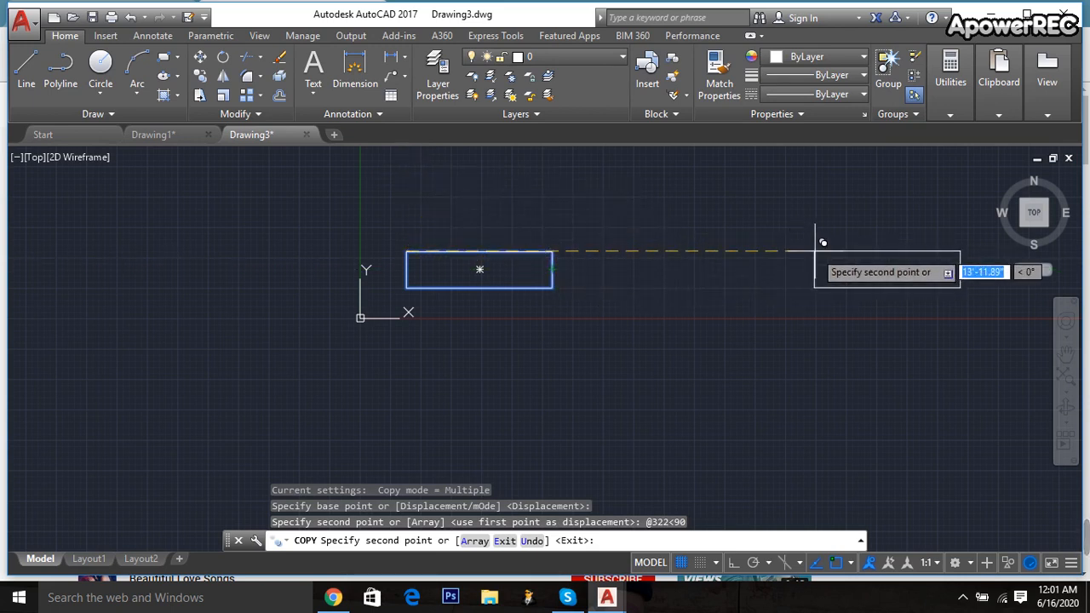
type("335")
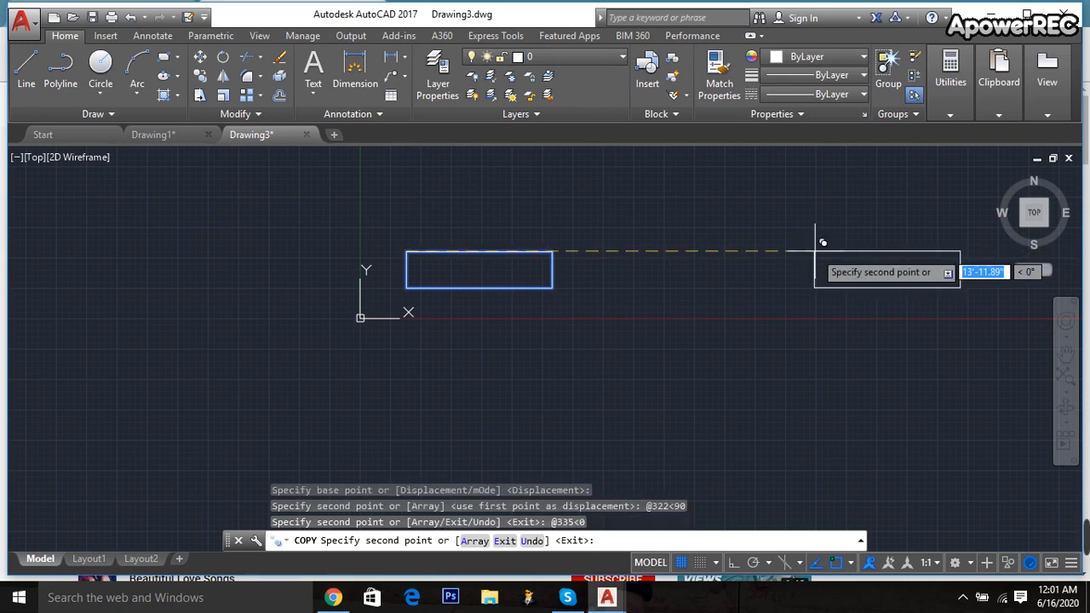
key("Escape")
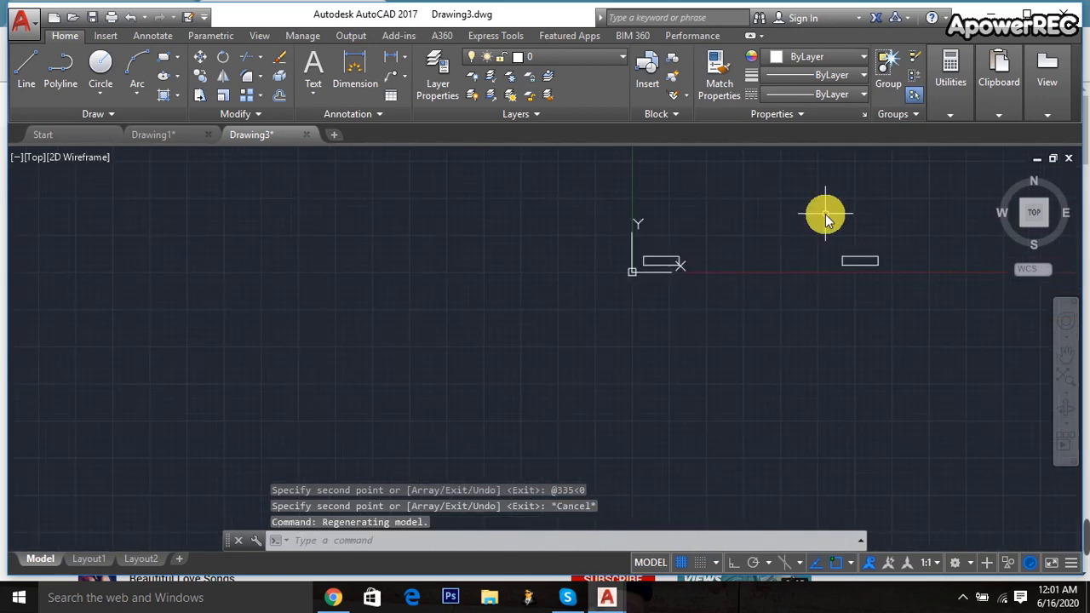
Rotate the right-hand rectangle 270 degrees about its end with RO.
type("ro")
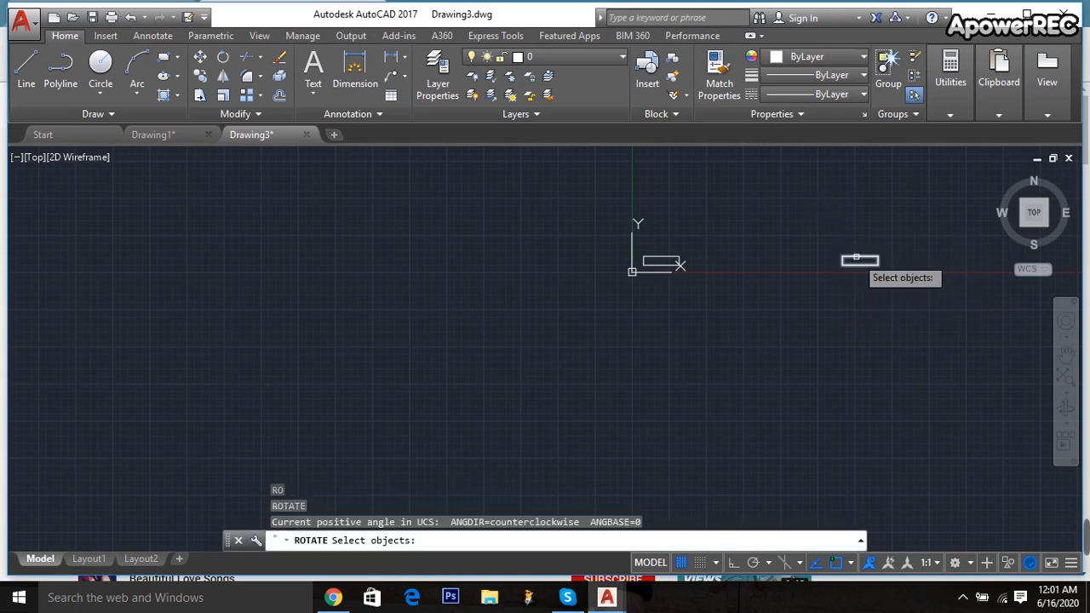
left_click(859, 259)
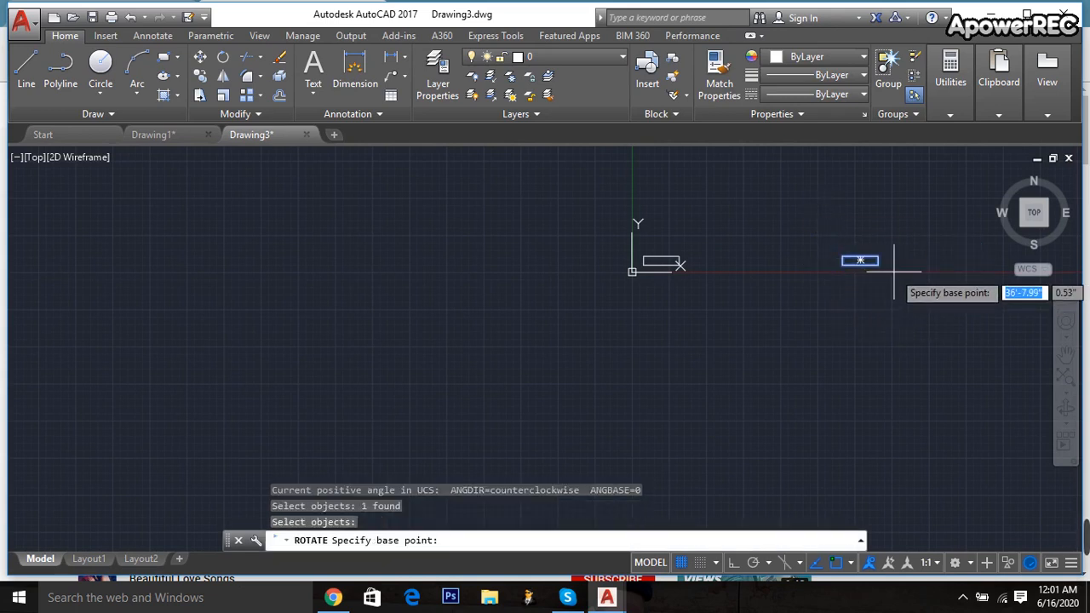
left_click(877, 281)
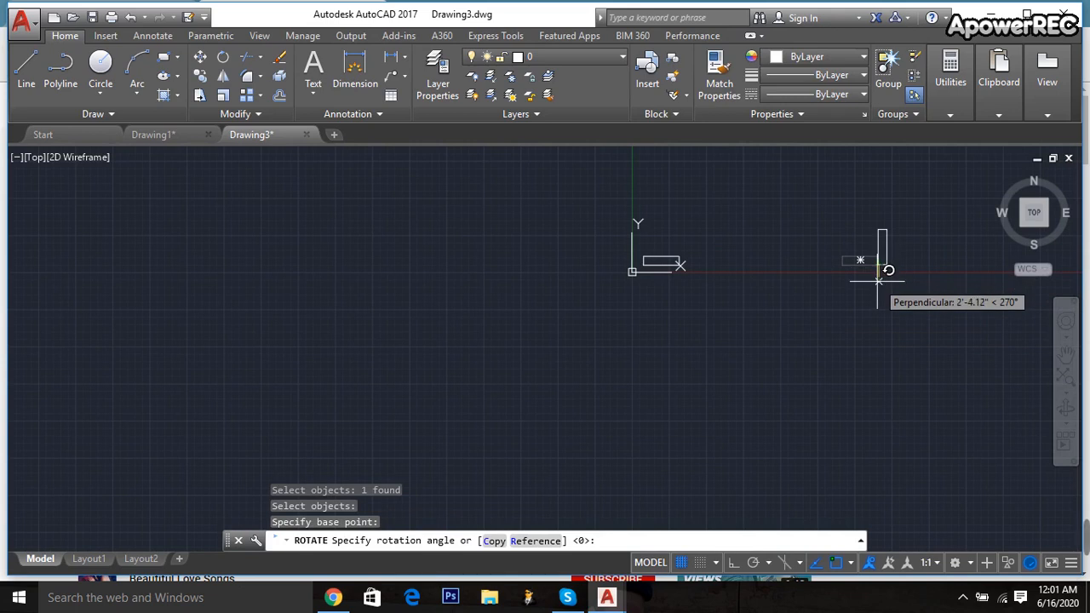
type("270")
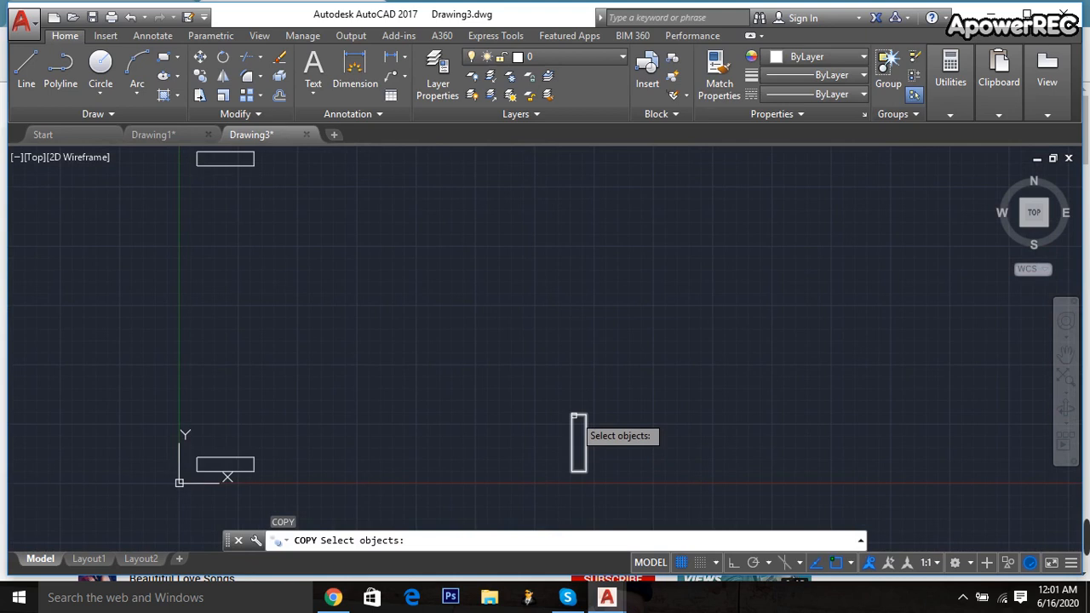
Copy the upright rectangle from a base point to build the right and bottom walls.
left_click(579, 443)
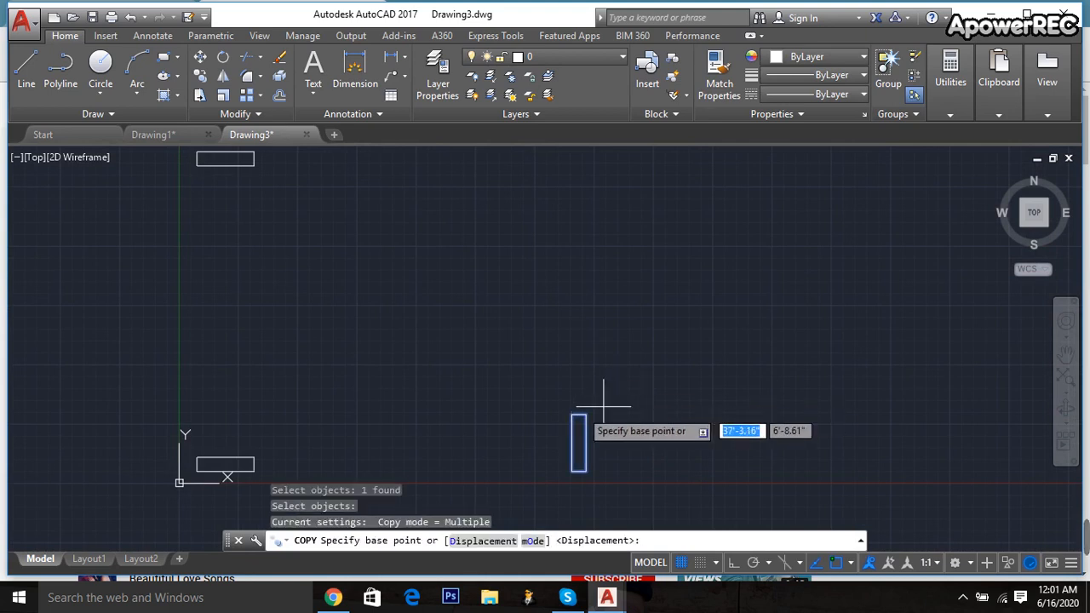
left_click(579, 441)
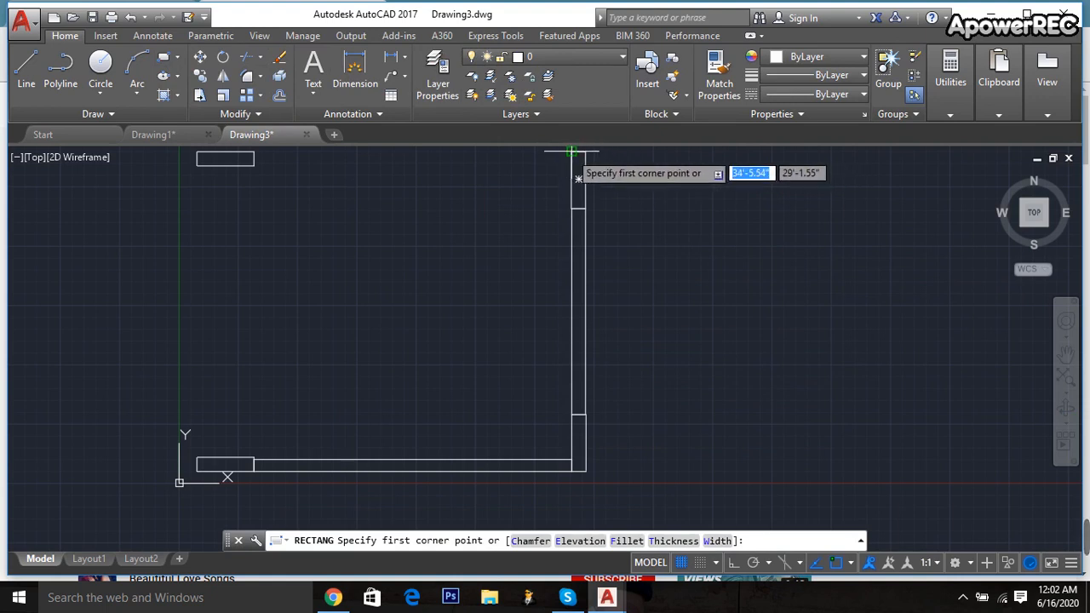
Draw the top wall rectangle from the right wall's corner, then switch to SE Isometric.
left_click(570, 152)
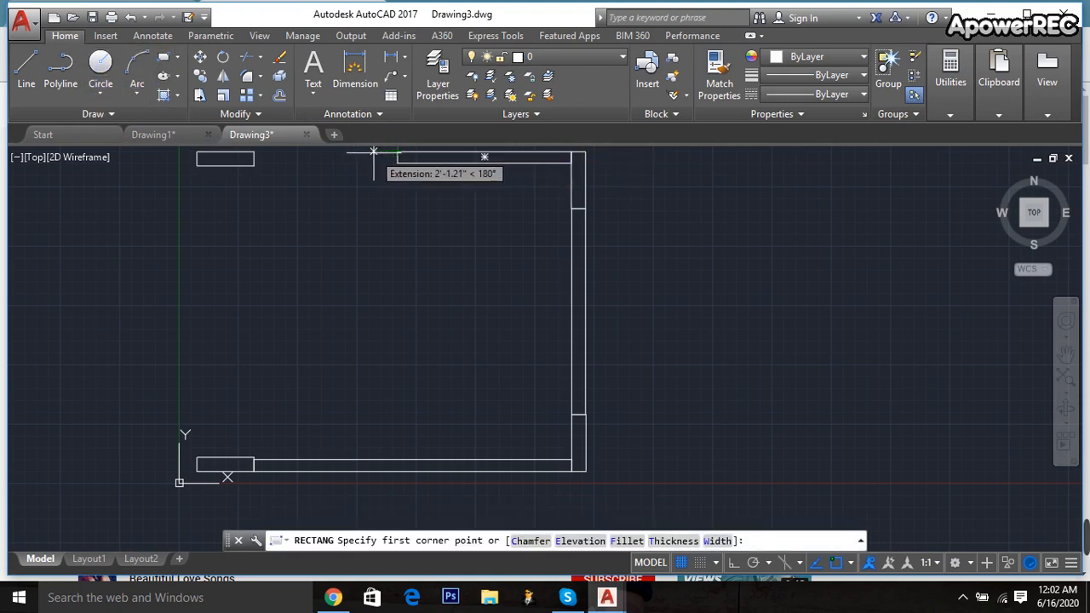
left_click(373, 151)
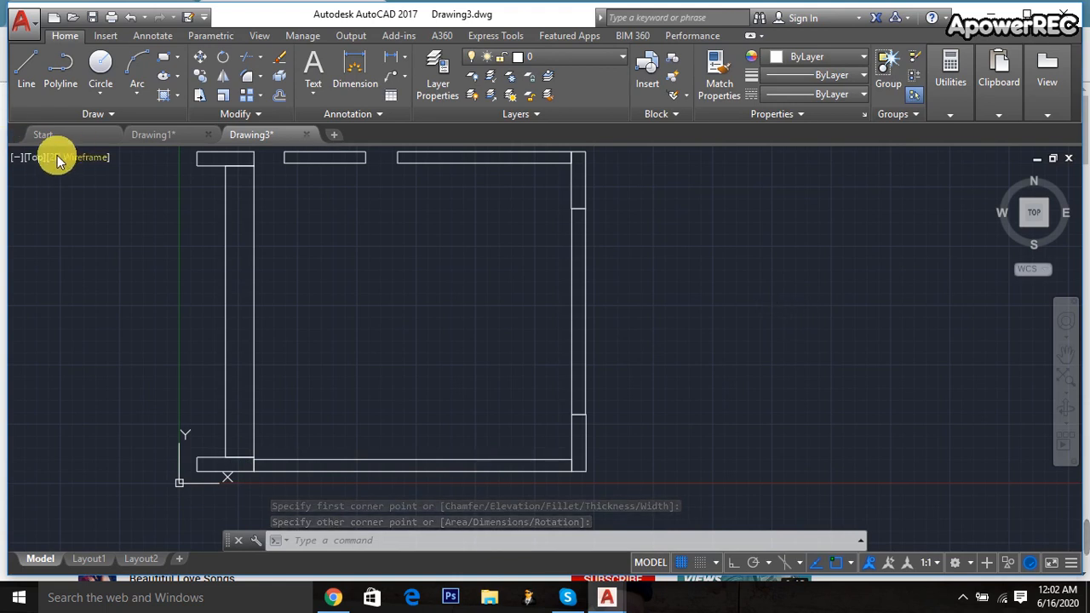
left_click(34, 157)
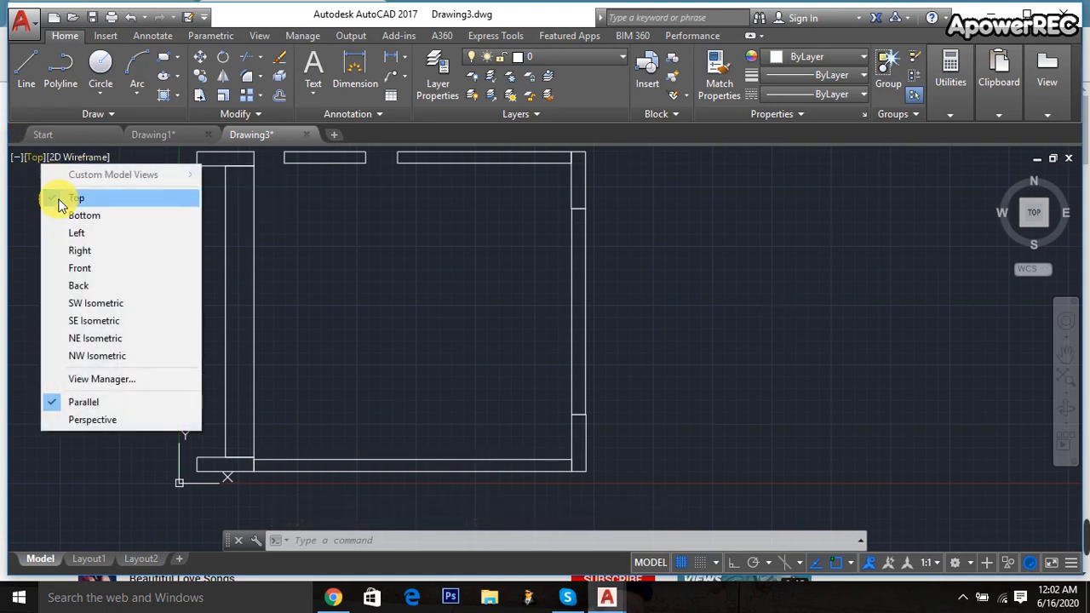
left_click(94, 320)
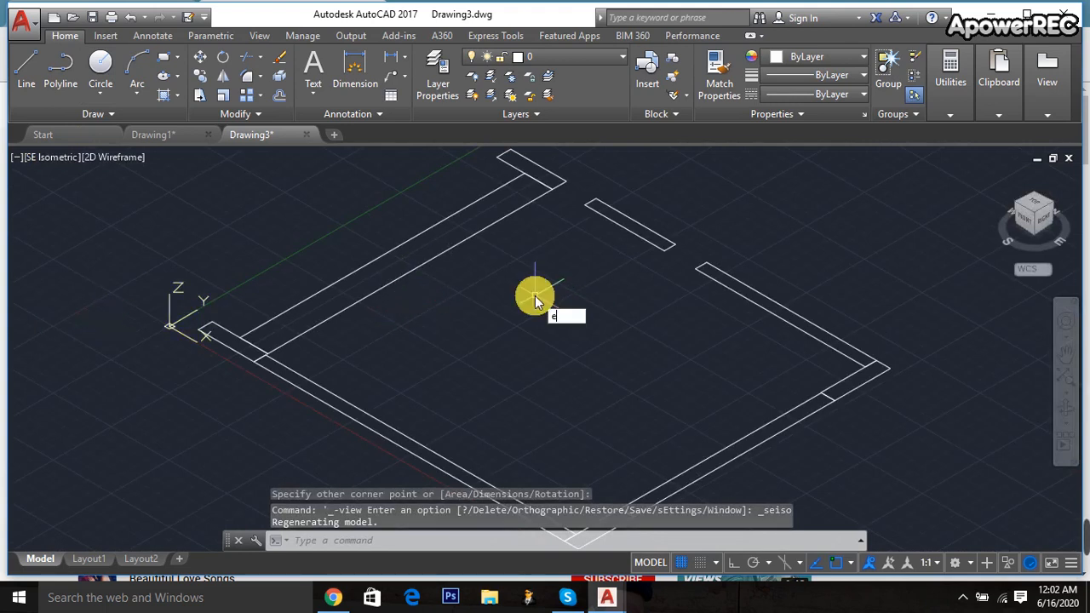
Extrude all nine wall rectangles to a height of 134.
type("e")
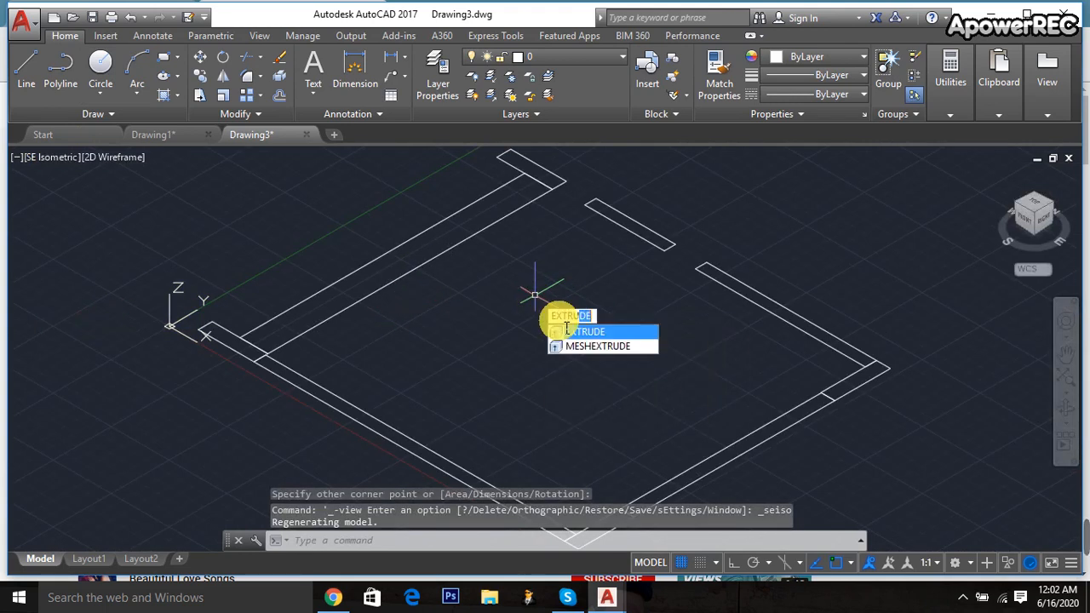
left_click(580, 316)
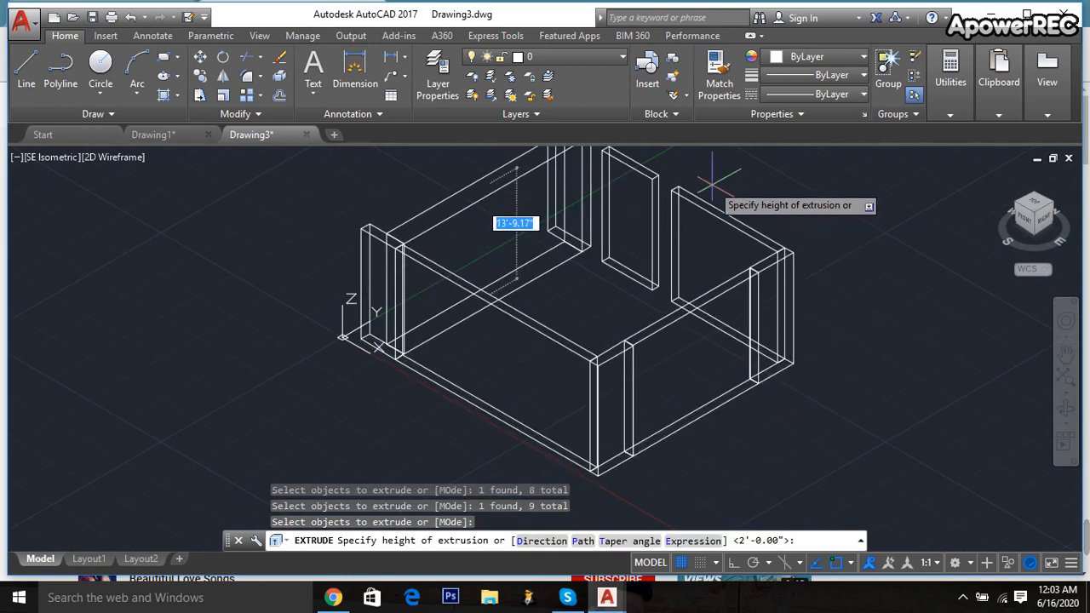
type("134")
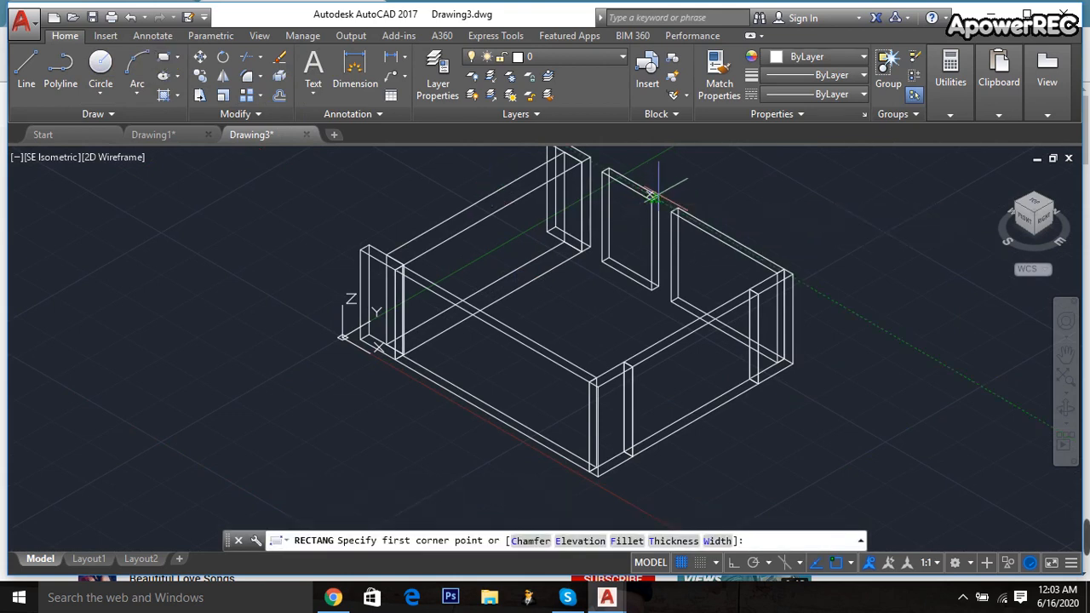
mouse_move(652, 200)
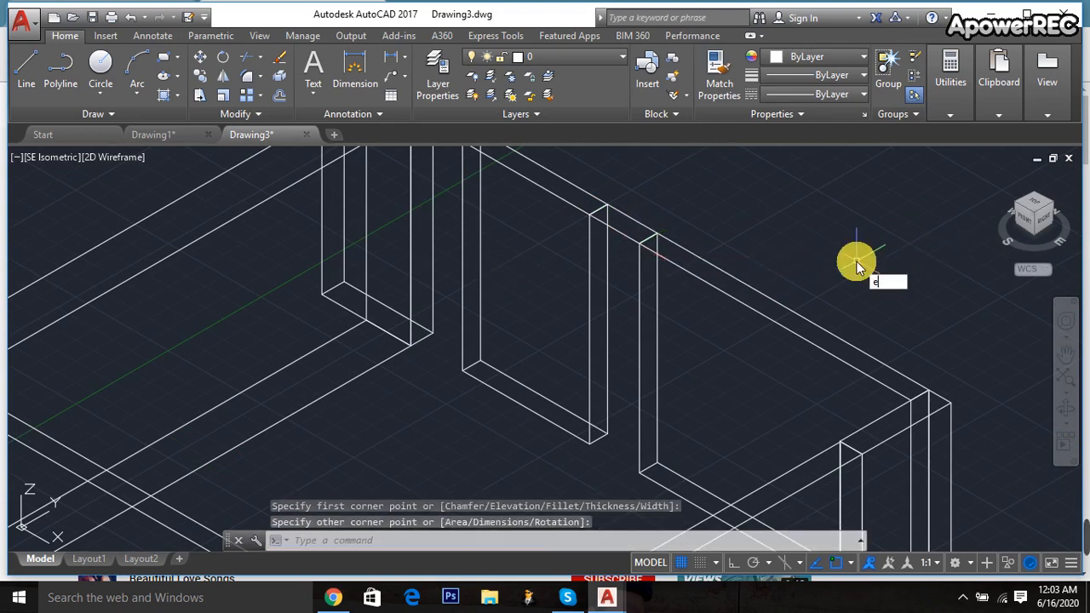
Extrude the gap rectangle 30 units into the header above the opening.
type("EXT")
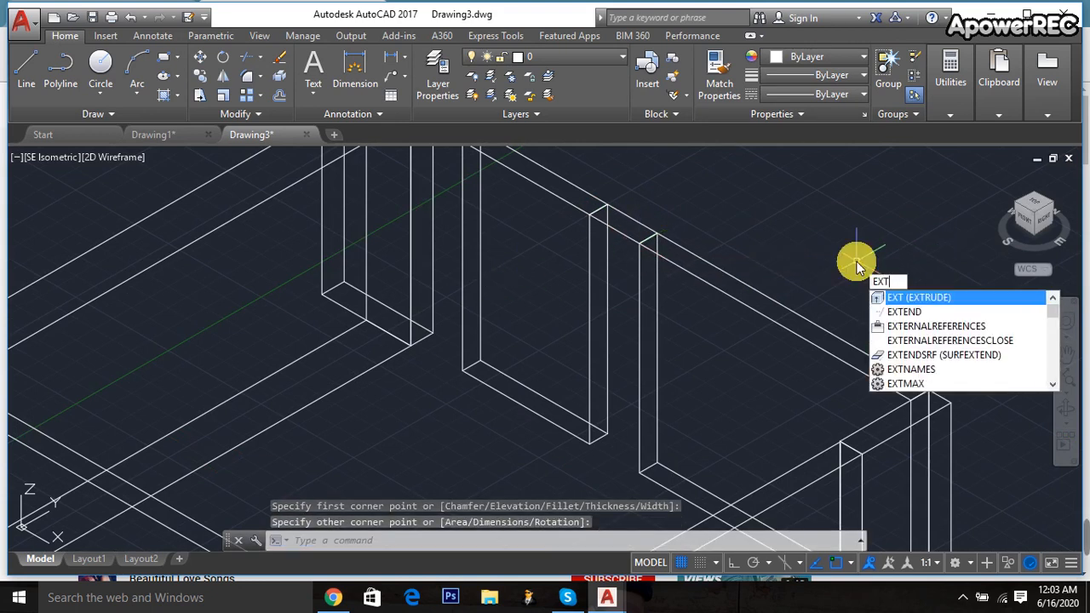
key("Enter")
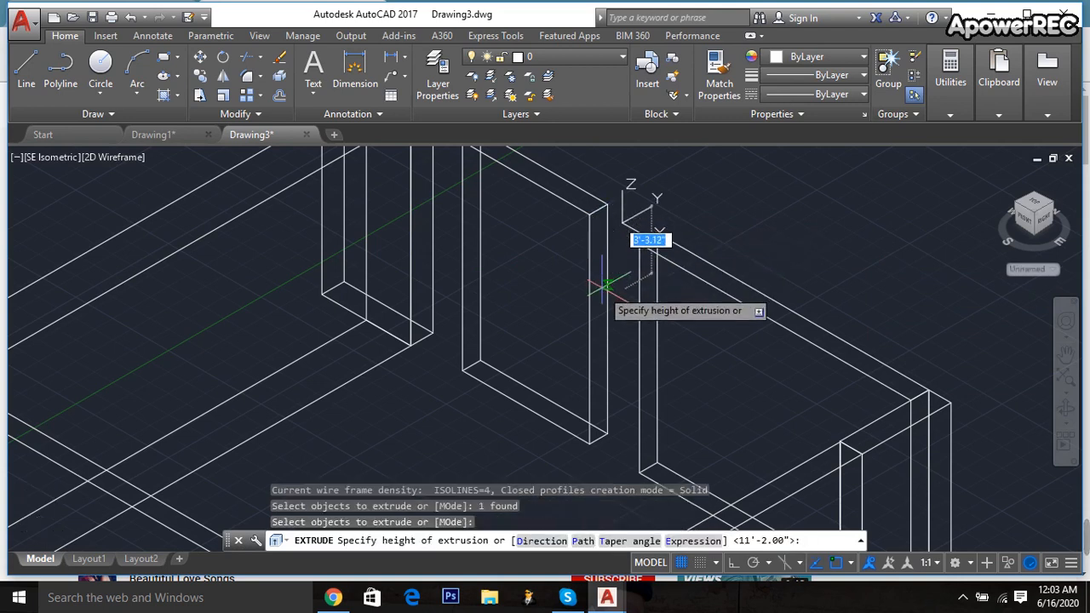
mouse_move(604, 285)
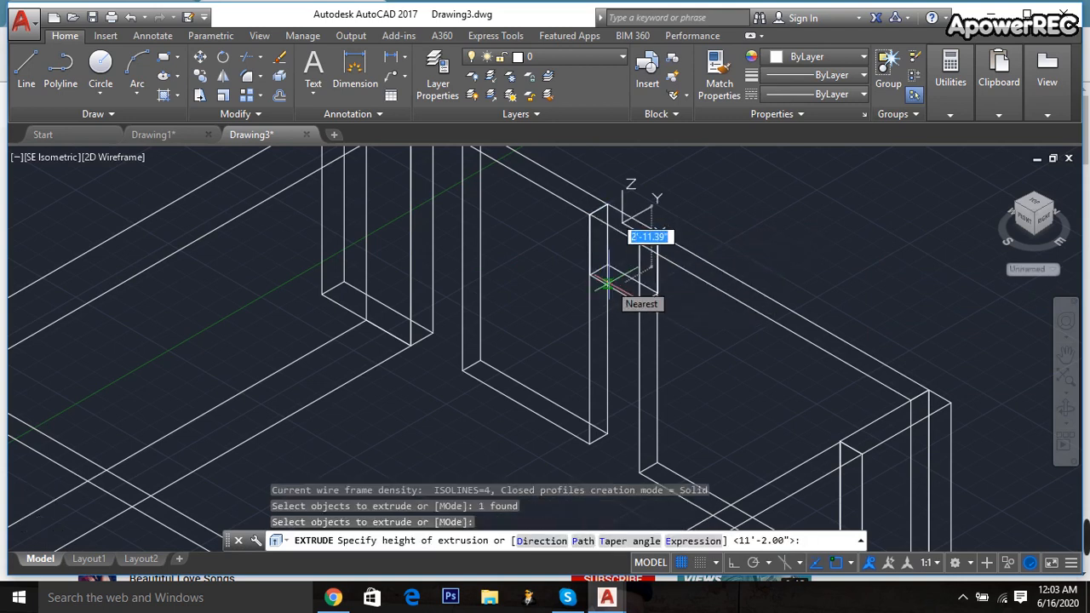
type("30")
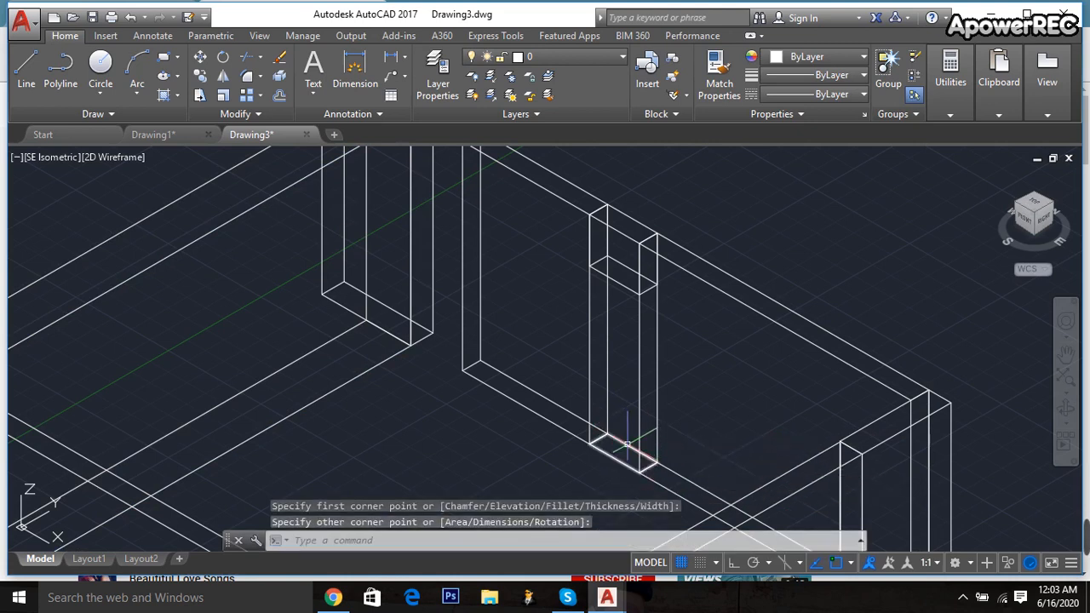
Start EXTRUDE with EX on the rectangle at the gap's base.
type("EX")
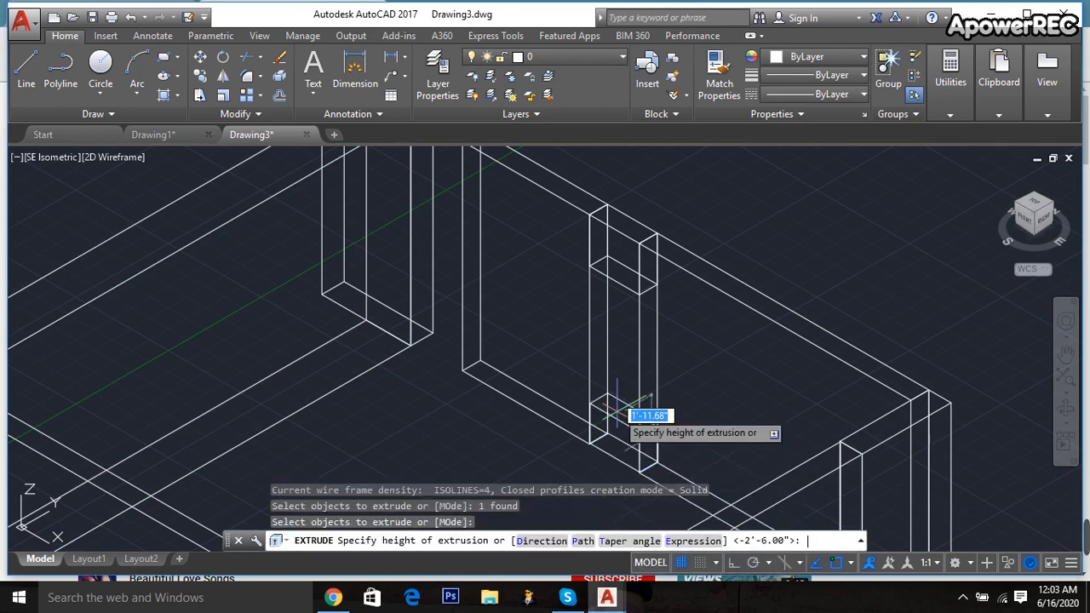
mouse_move(609, 351)
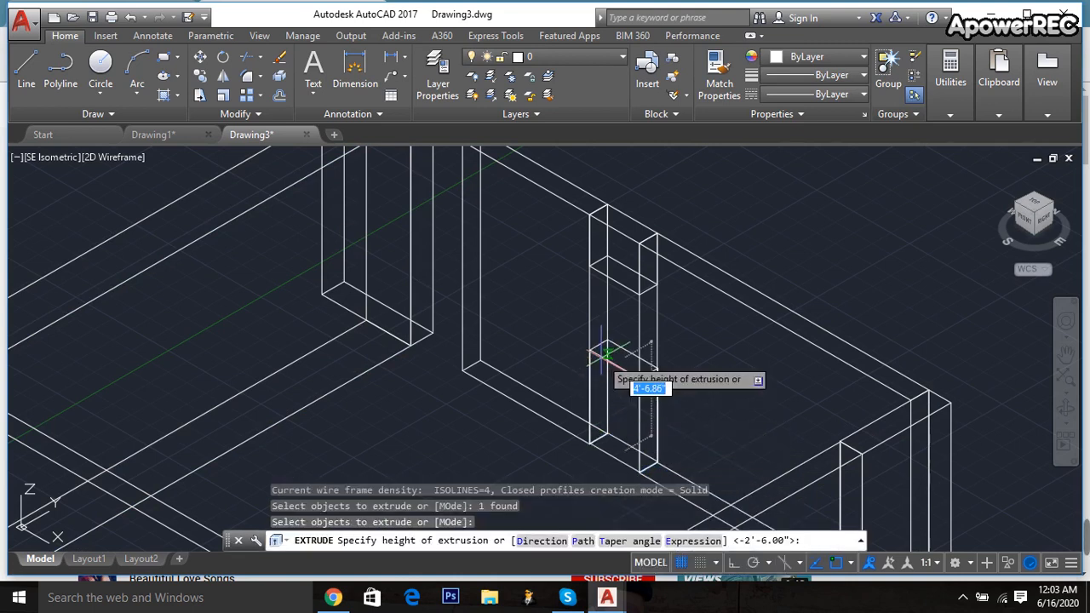